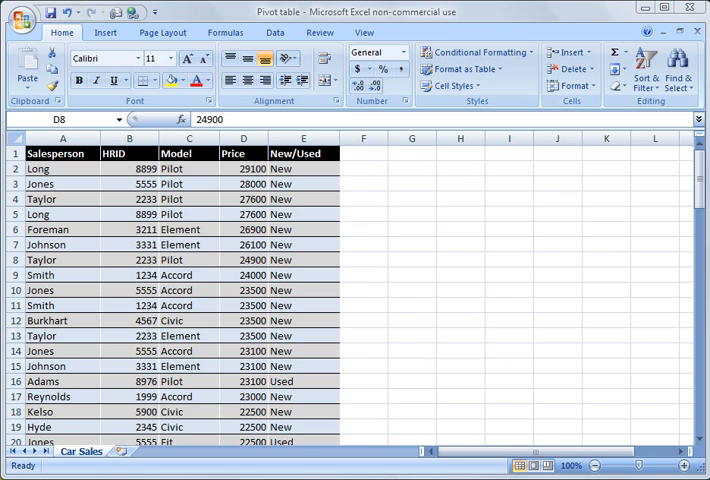
Review the car sales records — Model, Price, New/Used and the Foreman sale
{"action": "left_click", "coordinate": [128, 352]}
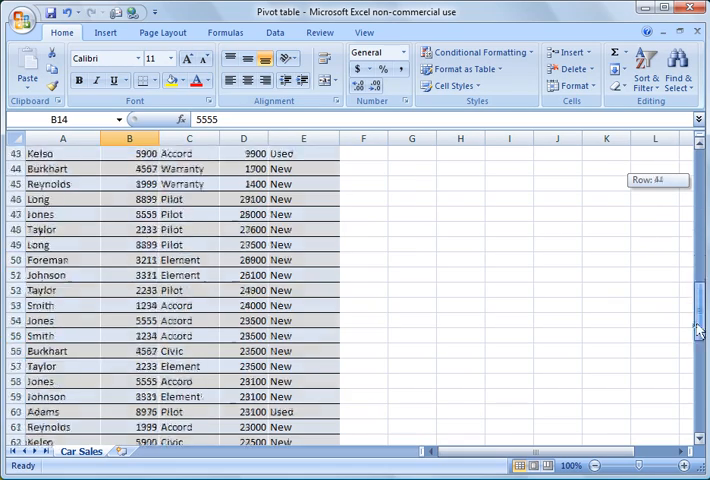
{"action": "left_click_drag", "start_coordinate": [700, 320], "coordinate": [700, 220]}
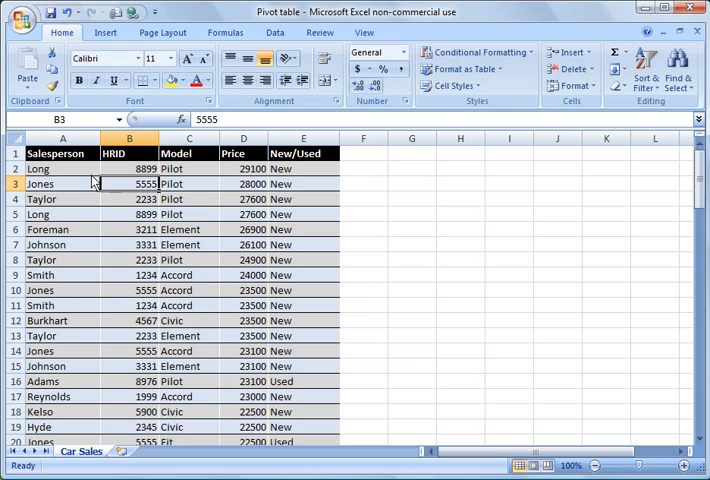
{"action": "left_click", "coordinate": [188, 168]}
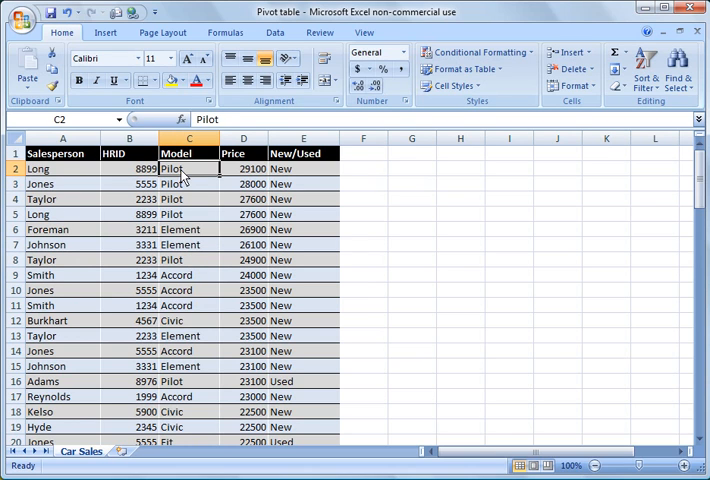
{"action": "left_click", "coordinate": [244, 168]}
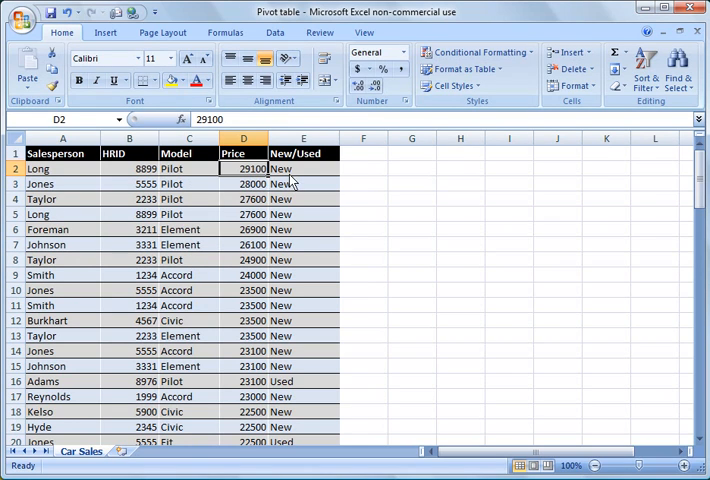
{"action": "left_click", "coordinate": [304, 168]}
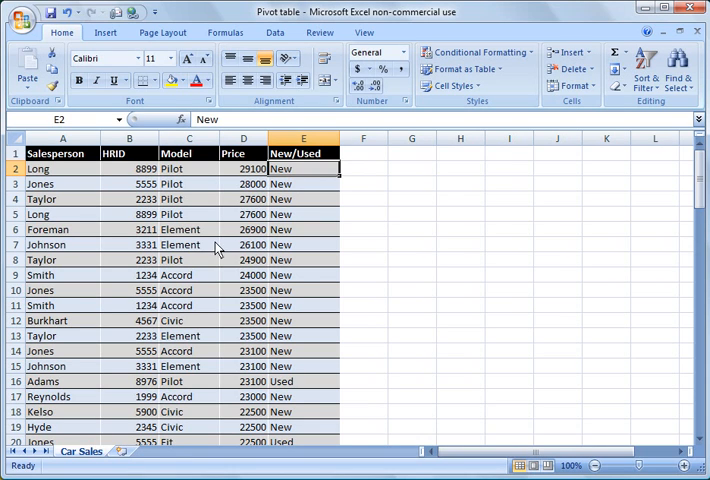
{"action": "mouse_move", "coordinate": [90, 244]}
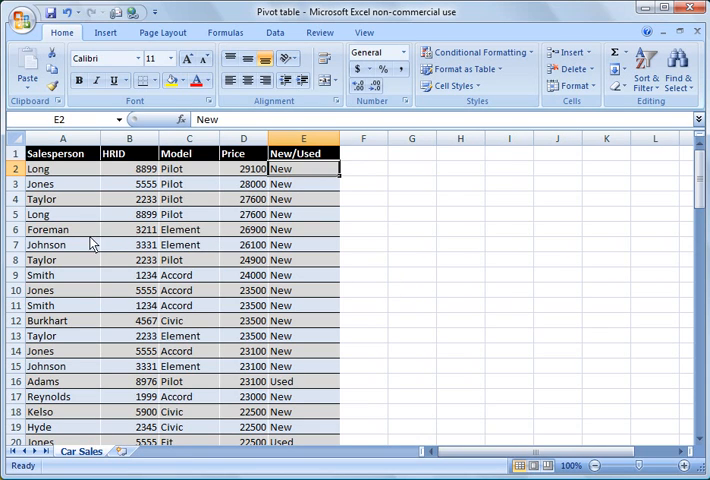
{"action": "left_click", "coordinate": [50, 228]}
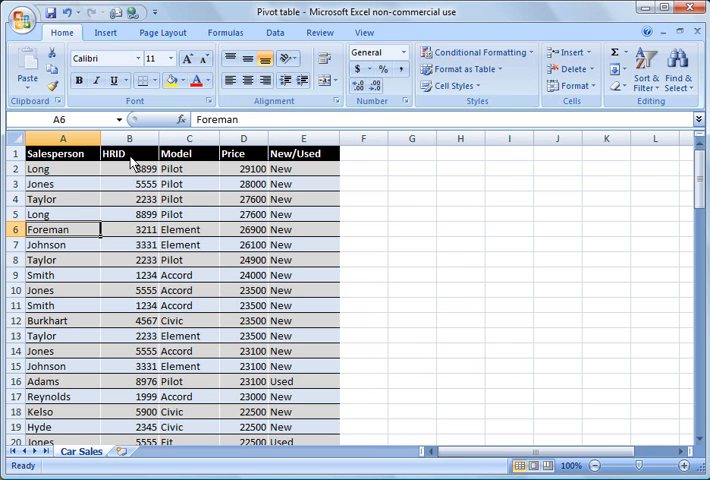
Convert the sales data into a formatted table with its first row as headers
{"action": "left_click", "coordinate": [112, 36]}
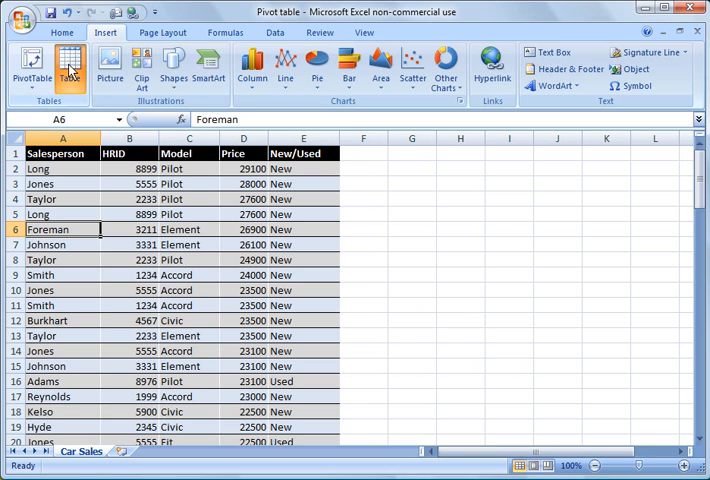
{"action": "left_click", "coordinate": [68, 68]}
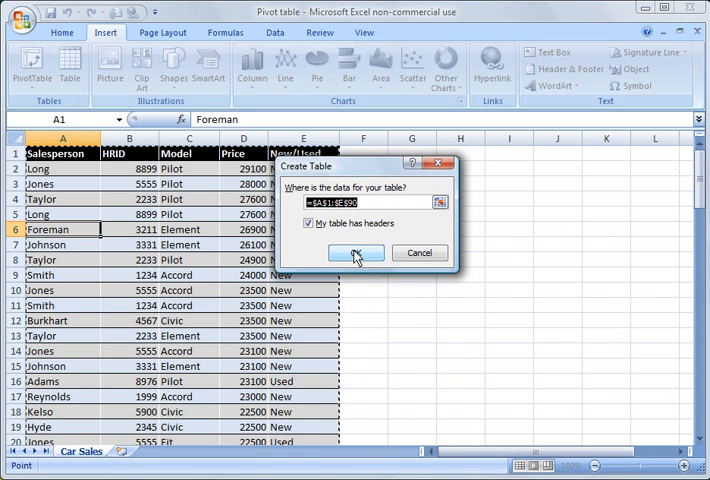
{"action": "left_click", "coordinate": [356, 252]}
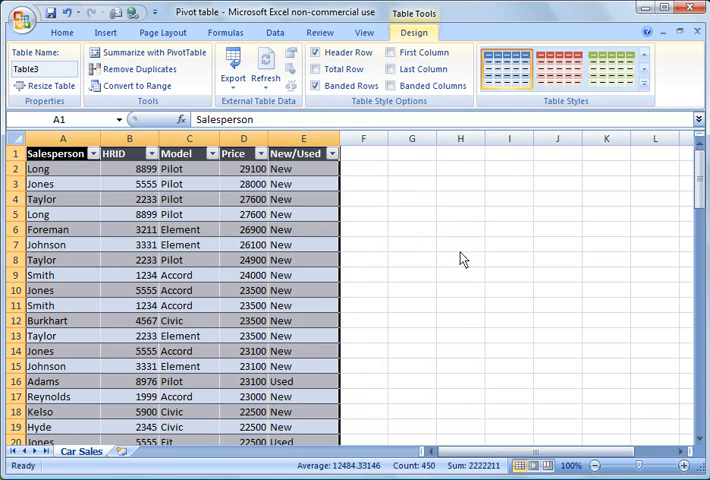
{"action": "mouse_move", "coordinate": [110, 232]}
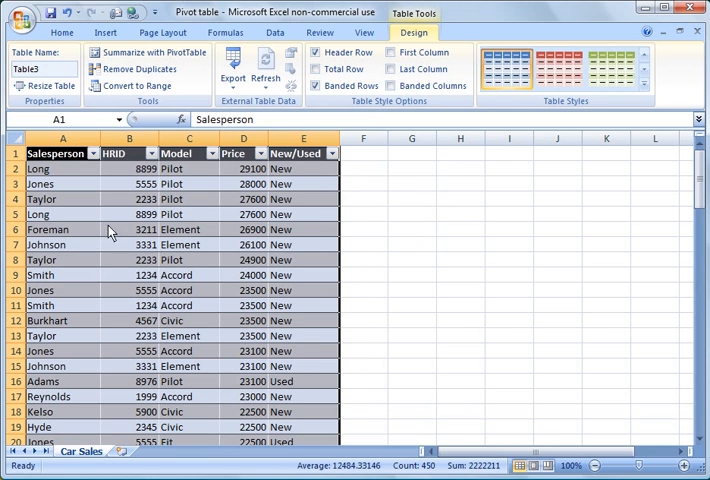
{"action": "mouse_move", "coordinate": [94, 236]}
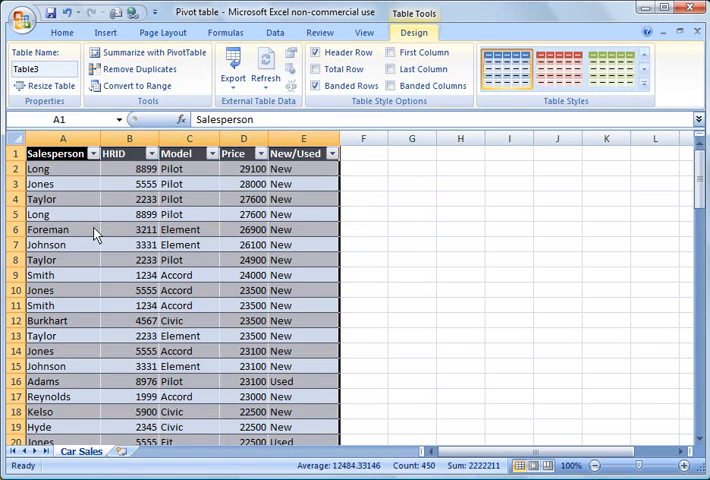
{"action": "mouse_move", "coordinate": [84, 256]}
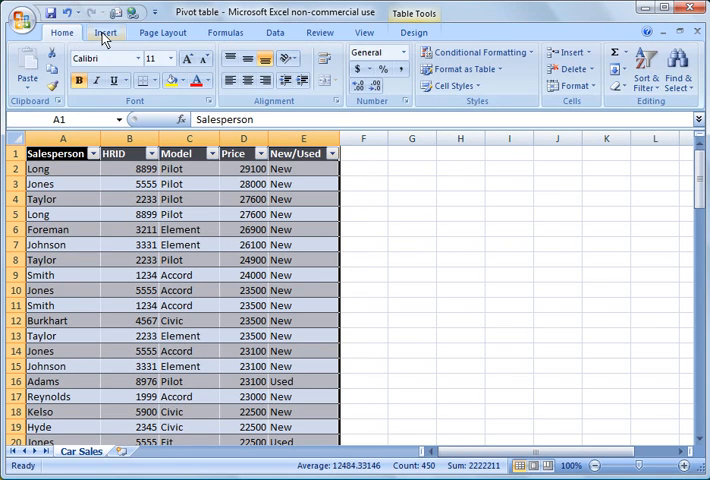
Start a PivotTable sourced from Table3, briefly trying external data before keeping the table range
{"action": "left_click", "coordinate": [98, 36]}
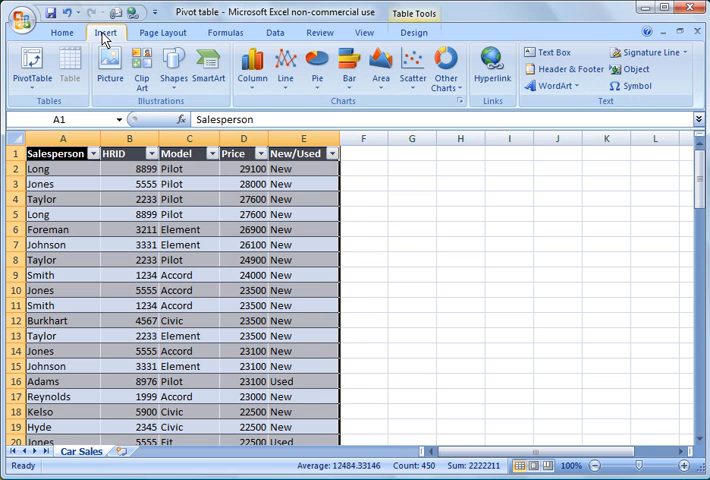
{"action": "mouse_move", "coordinate": [24, 72]}
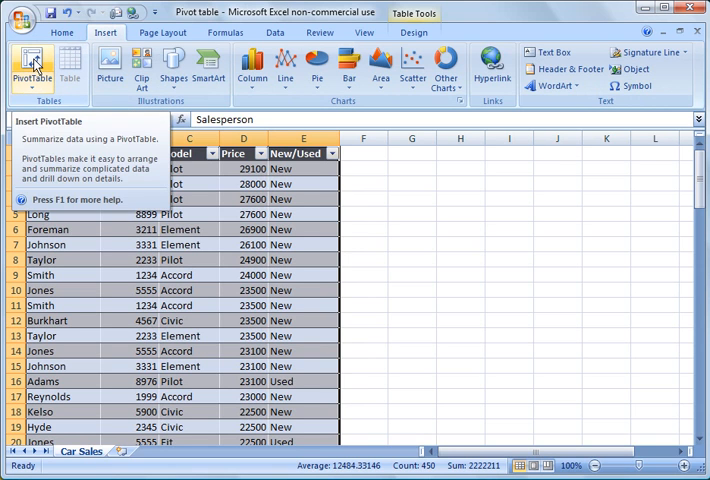
{"action": "left_click", "coordinate": [28, 56]}
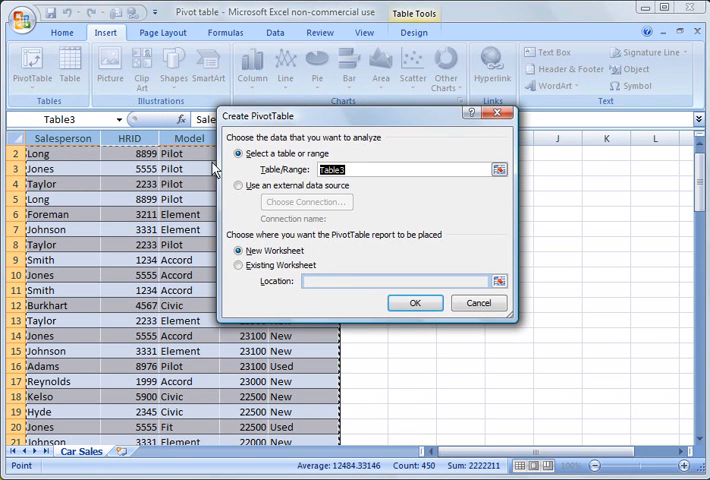
{"action": "mouse_move", "coordinate": [344, 186]}
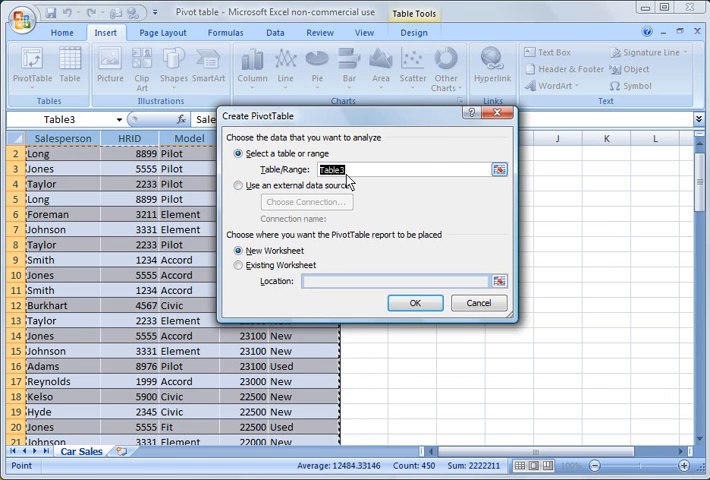
{"action": "left_click", "coordinate": [238, 186]}
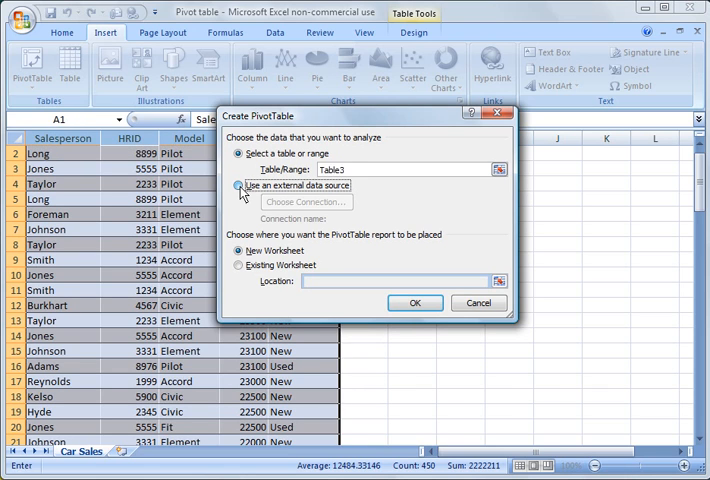
{"action": "left_click", "coordinate": [238, 184]}
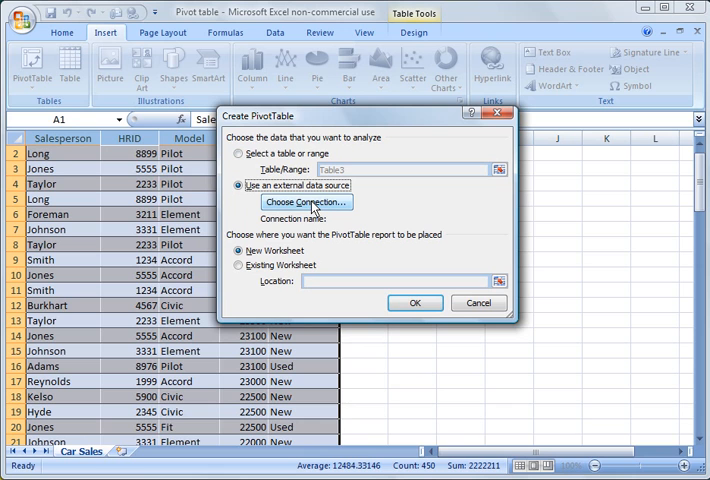
{"action": "left_click", "coordinate": [240, 152]}
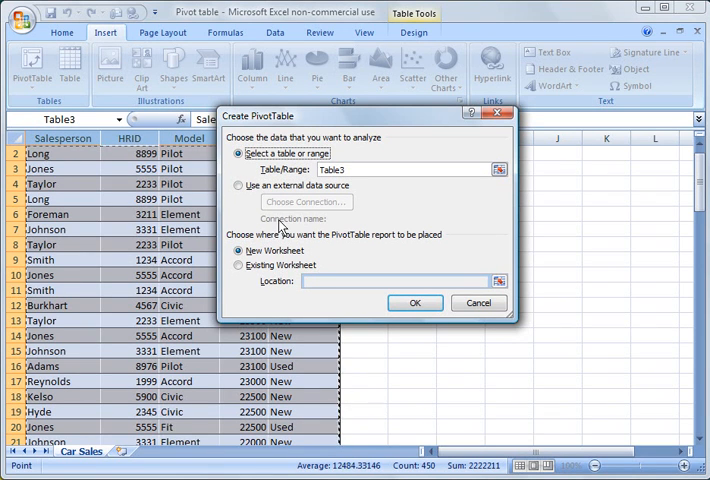
{"action": "mouse_move", "coordinate": [290, 224]}
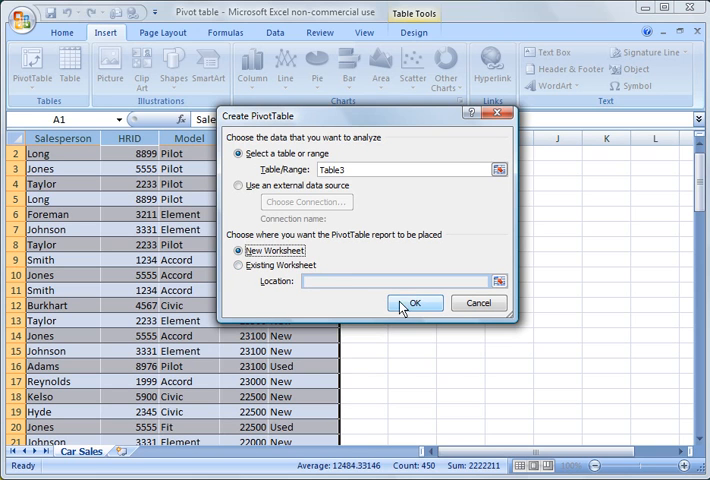
Create the pivot table on a new worksheet with Salesperson as row labels
{"action": "left_click", "coordinate": [416, 304]}
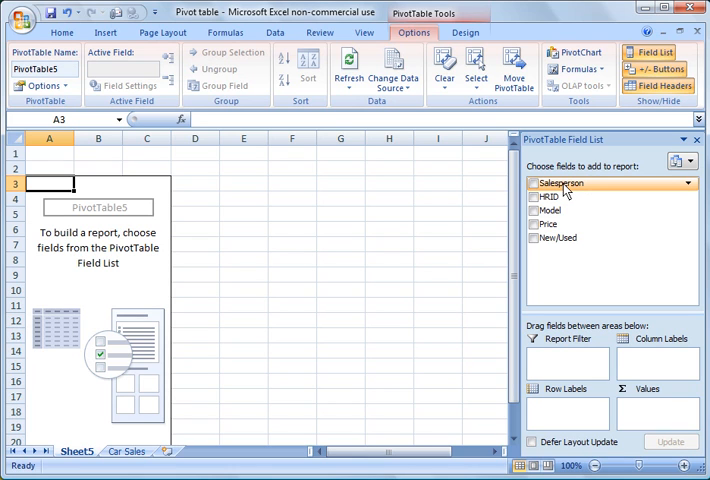
{"action": "left_click", "coordinate": [534, 184]}
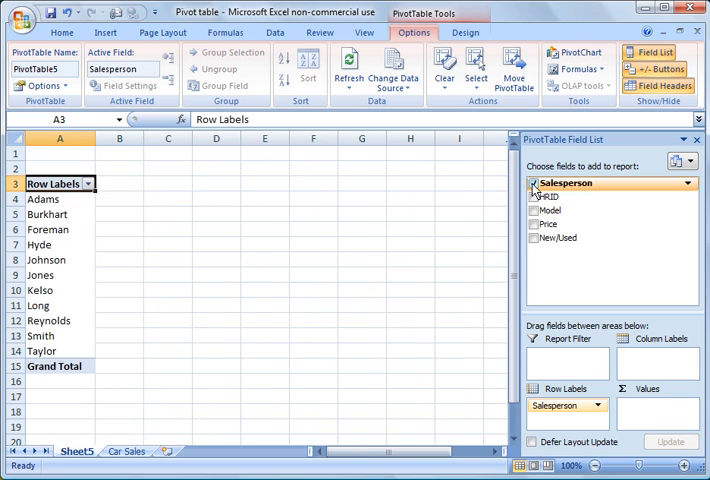
{"action": "left_click", "coordinate": [534, 184]}
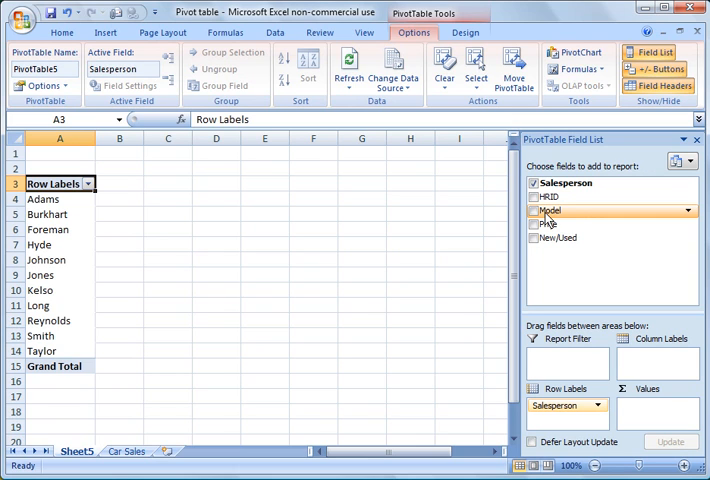
{"action": "mouse_move", "coordinate": [552, 212]}
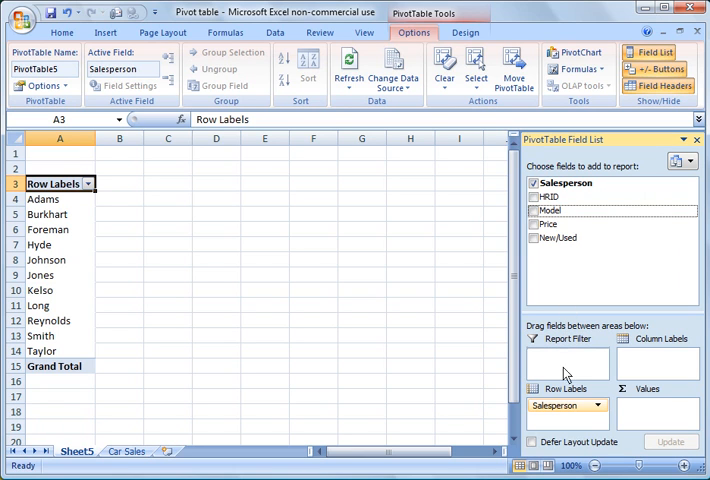
Add Model under each salesperson and Sum of Price as values, checking Adams' Civic total
{"action": "left_click", "coordinate": [534, 210]}
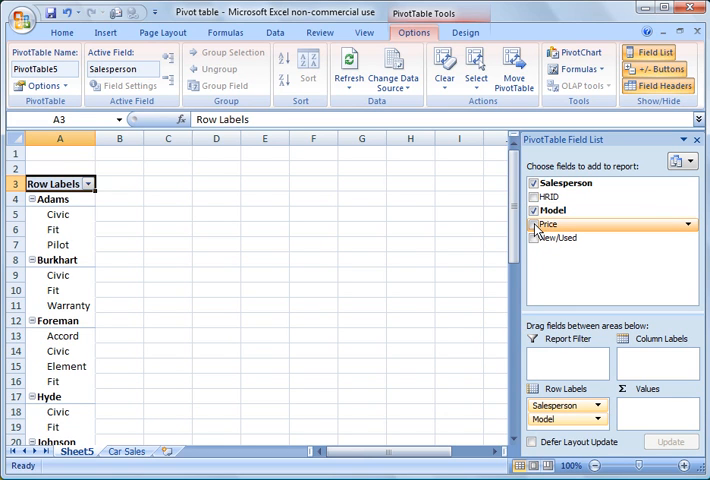
{"action": "left_click", "coordinate": [532, 224]}
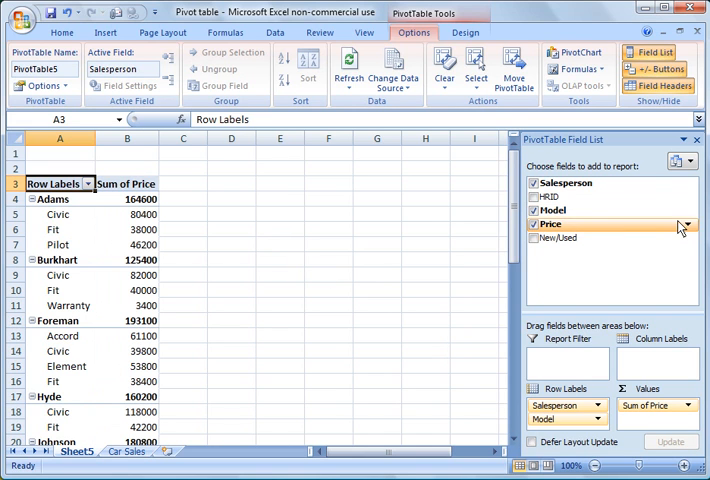
{"action": "left_click", "coordinate": [88, 184]}
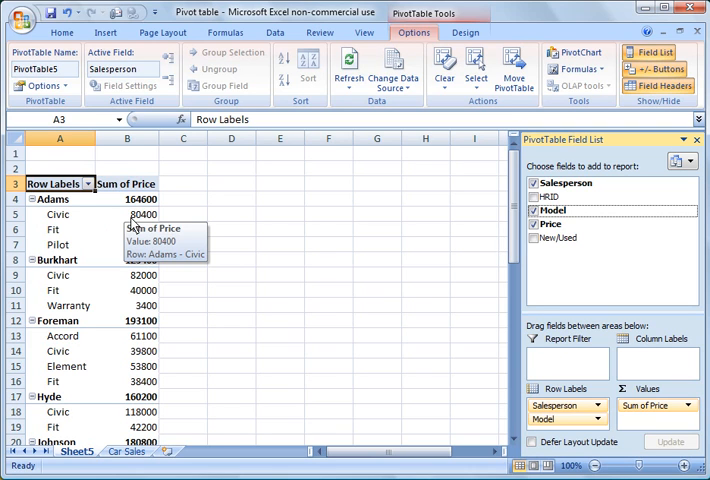
{"action": "mouse_move", "coordinate": [350, 246]}
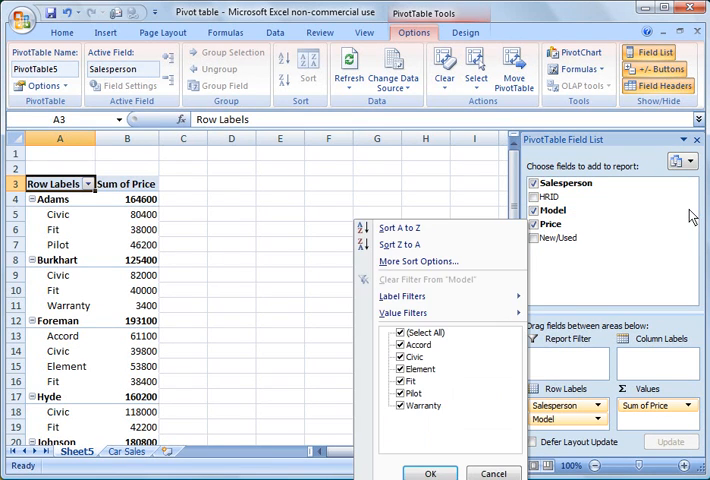
Move Model from Row Labels to the Report Filter area, set to All
{"action": "left_click", "coordinate": [400, 332]}
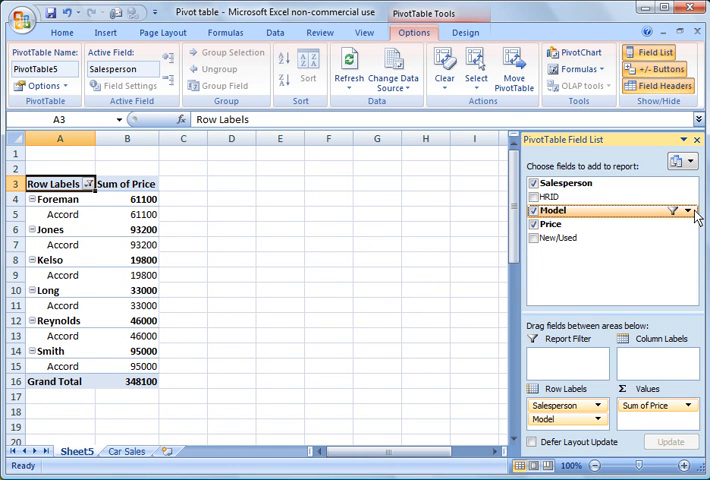
{"action": "left_click", "coordinate": [680, 212]}
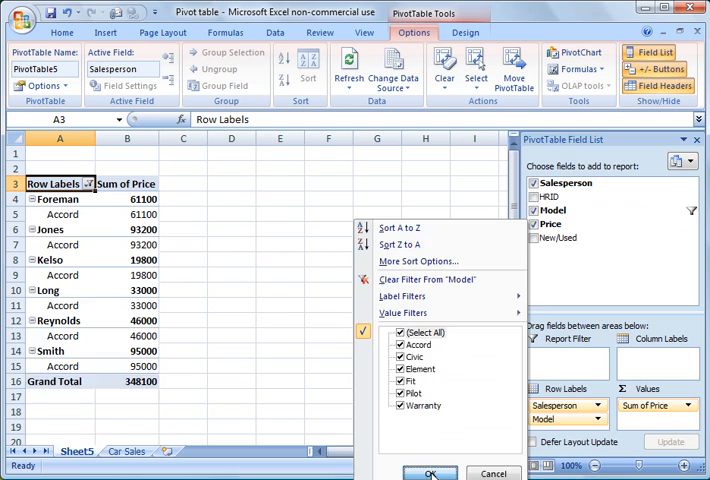
{"action": "left_click", "coordinate": [432, 470]}
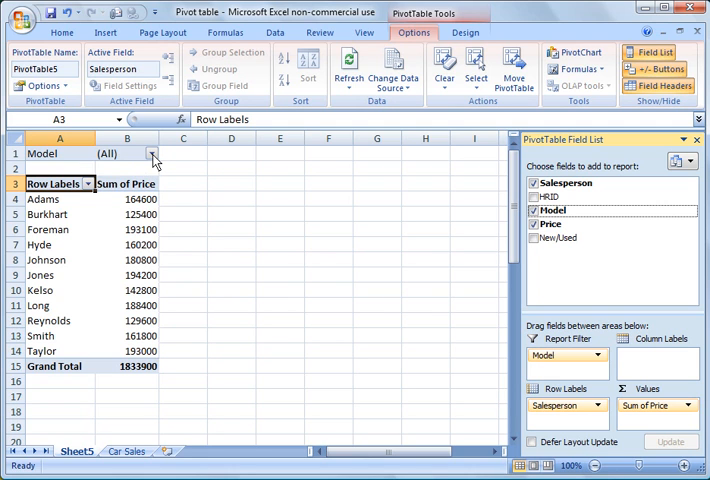
{"action": "left_click", "coordinate": [152, 154]}
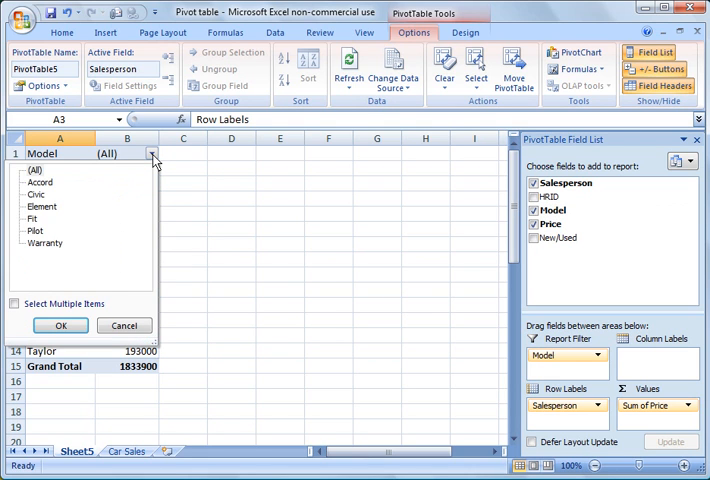
{"action": "mouse_move", "coordinate": [42, 206]}
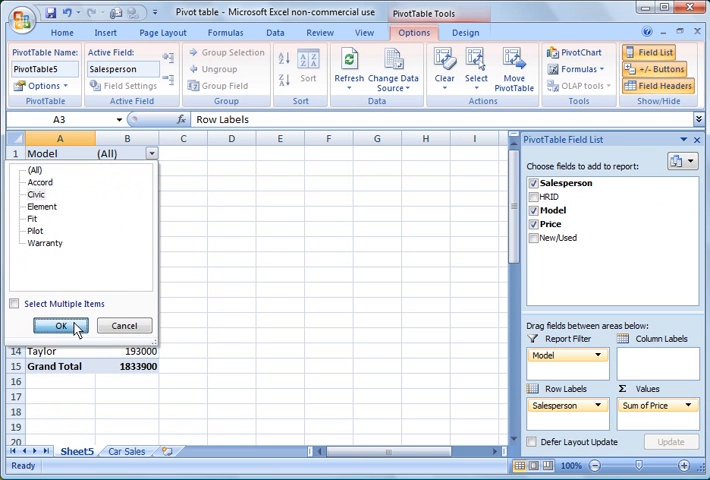
{"action": "left_click", "coordinate": [60, 324]}
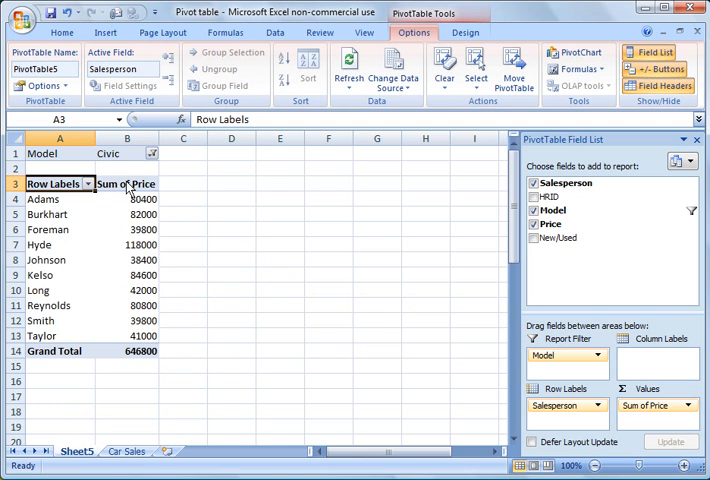
{"action": "left_click", "coordinate": [152, 152]}
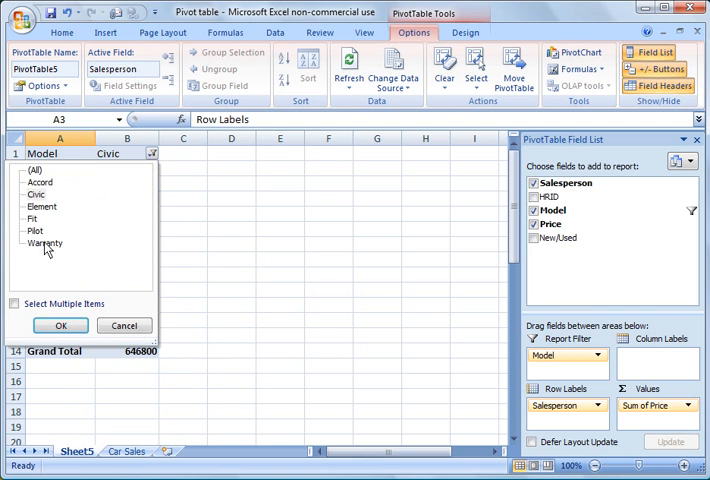
{"action": "mouse_move", "coordinate": [210, 276]}
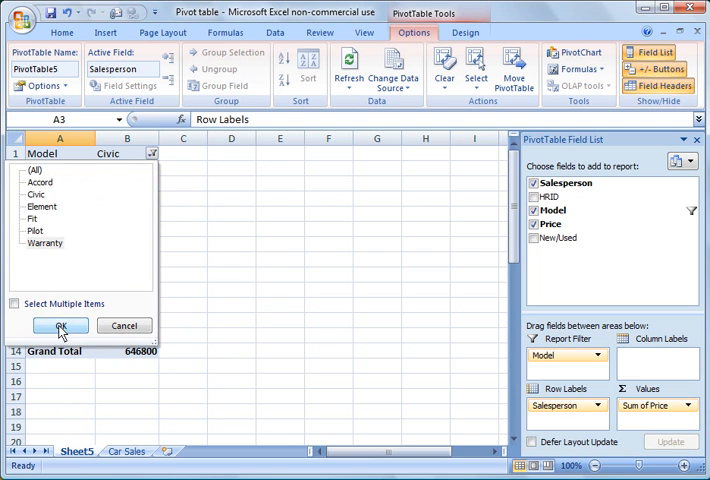
{"action": "left_click", "coordinate": [60, 324]}
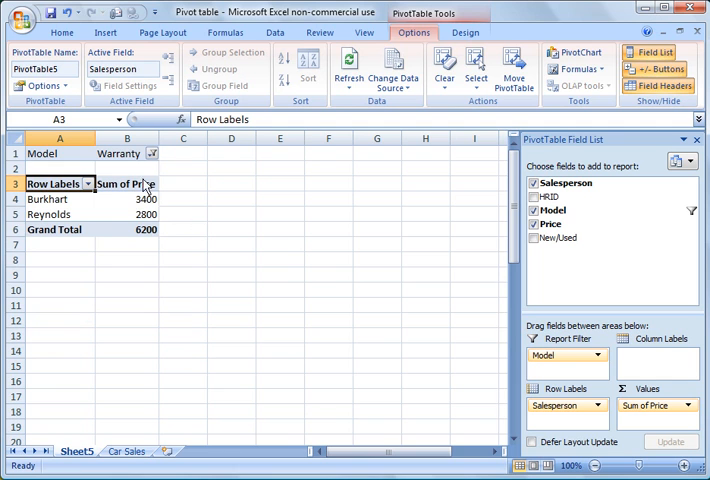
{"action": "left_click", "coordinate": [152, 152]}
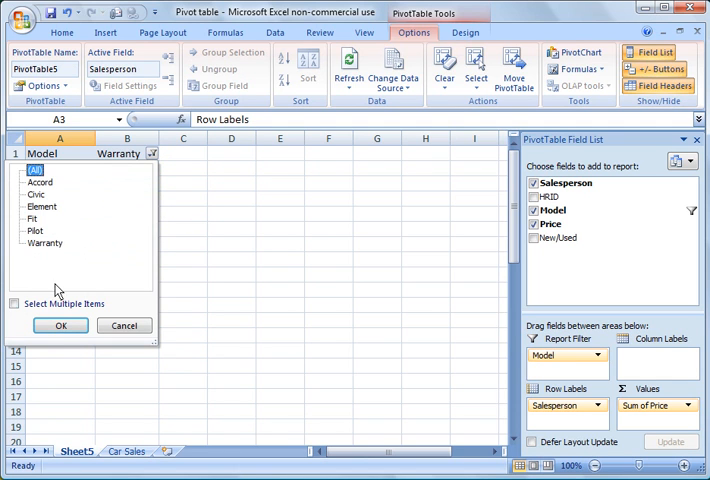
{"action": "left_click", "coordinate": [60, 324]}
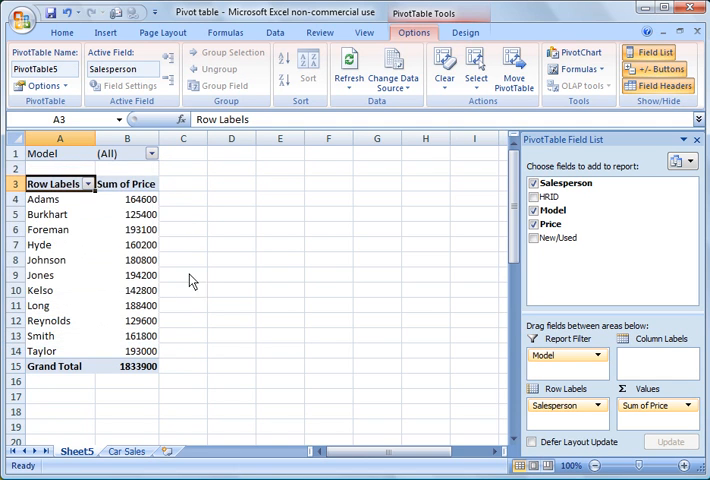
{"action": "mouse_move", "coordinate": [152, 424]}
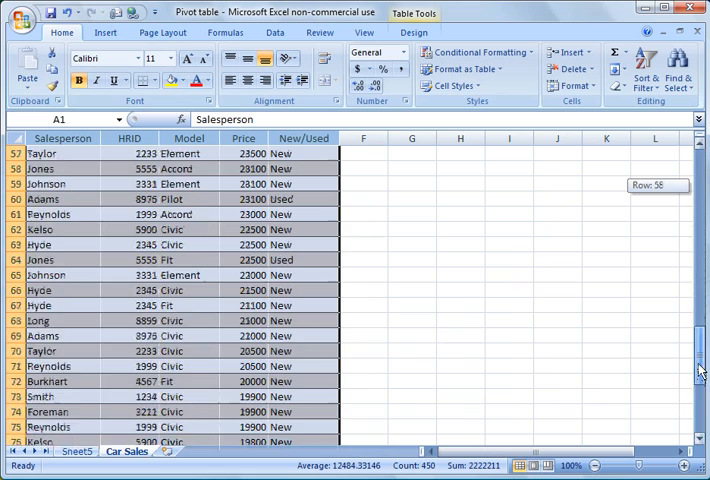
Scroll the Car Sales sheet down to the last rows of the table
{"action": "scroll", "scroll_direction": "down", "scroll_amount": 3}
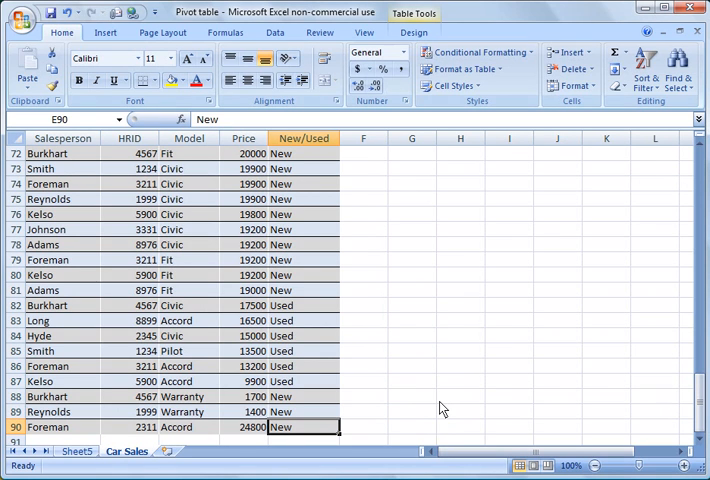
{"action": "mouse_move", "coordinate": [390, 410]}
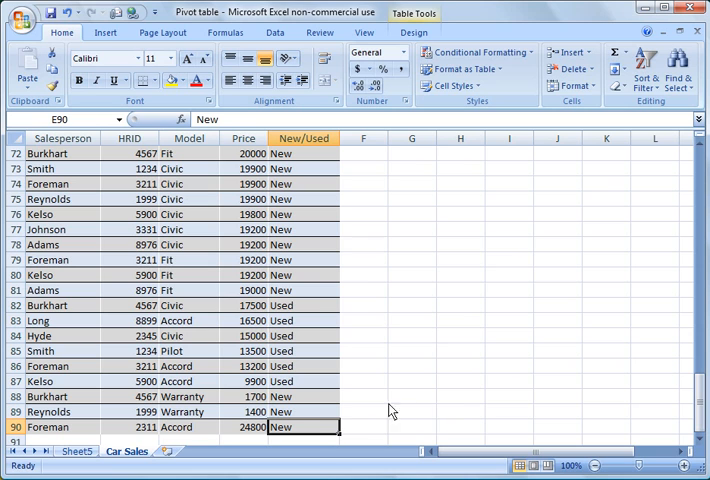
{"action": "mouse_move", "coordinate": [316, 432]}
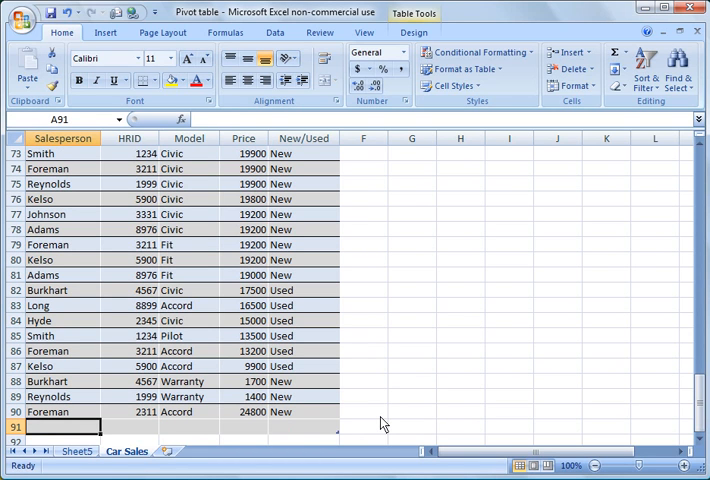
Append a row for Foreman, Accord, 100000, New, then return to the pivot sheet
{"action": "type", "text": "F"}
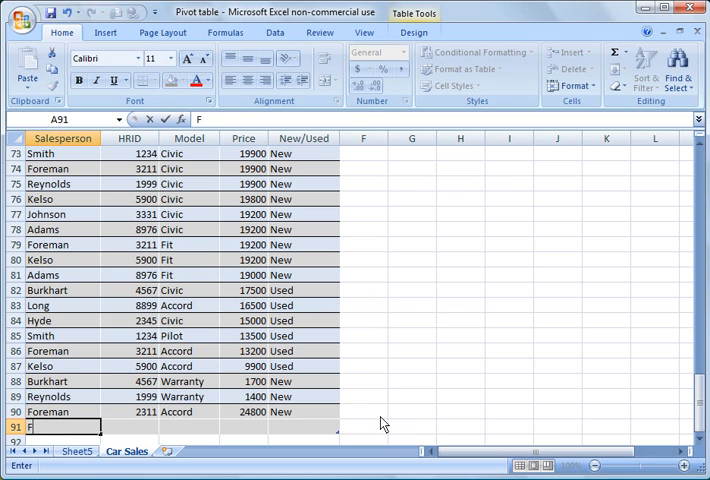
{"action": "type", "text": "Foreman"}
{"action": "left_click", "coordinate": [130, 426]}
{"action": "type", "text": "2311"}
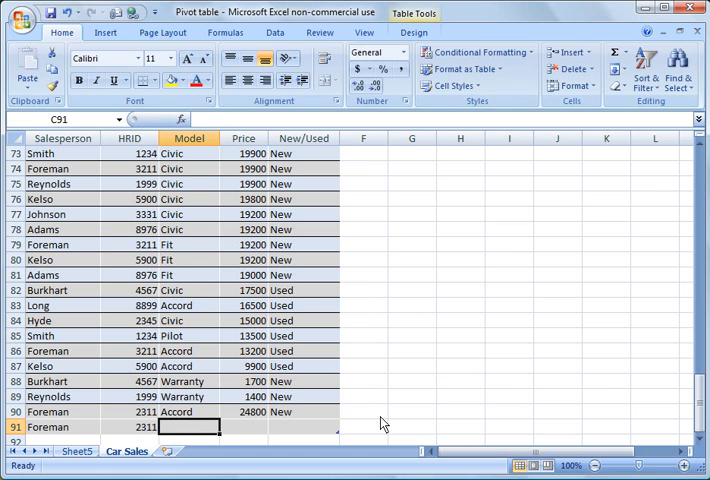
{"action": "type", "text": "Accord"}
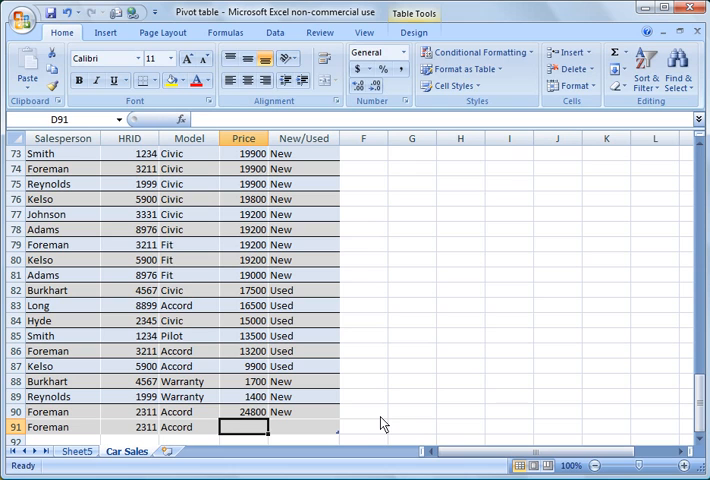
{"action": "type", "text": "100000"}
{"action": "left_click", "coordinate": [304, 426]}
{"action": "type", "text": "New"}
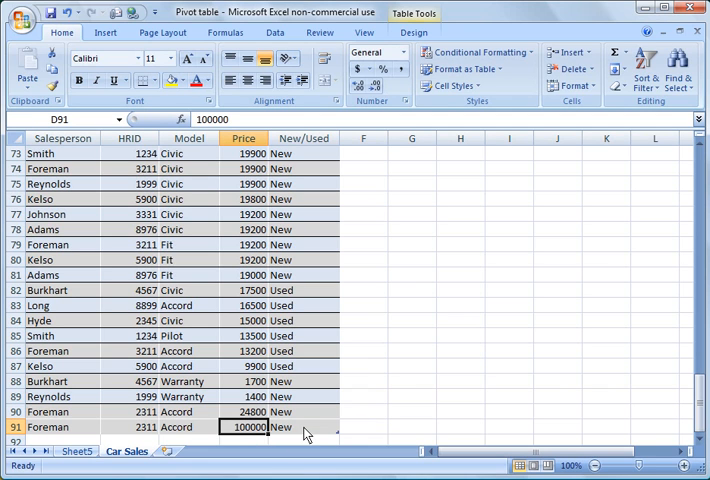
{"action": "left_click", "coordinate": [304, 426]}
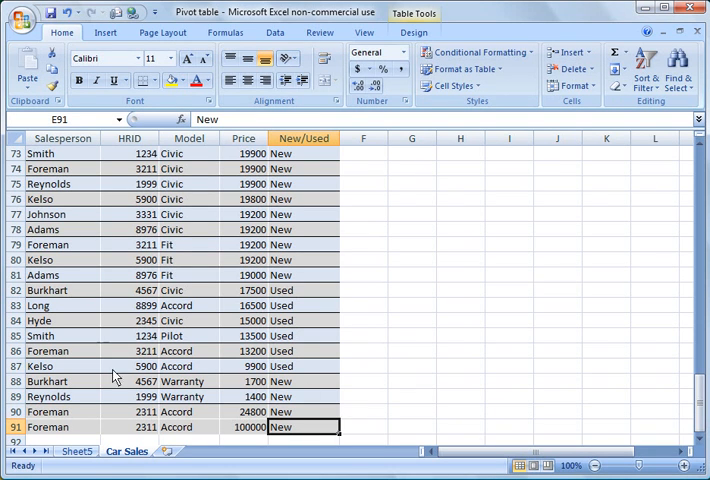
{"action": "left_click", "coordinate": [74, 452]}
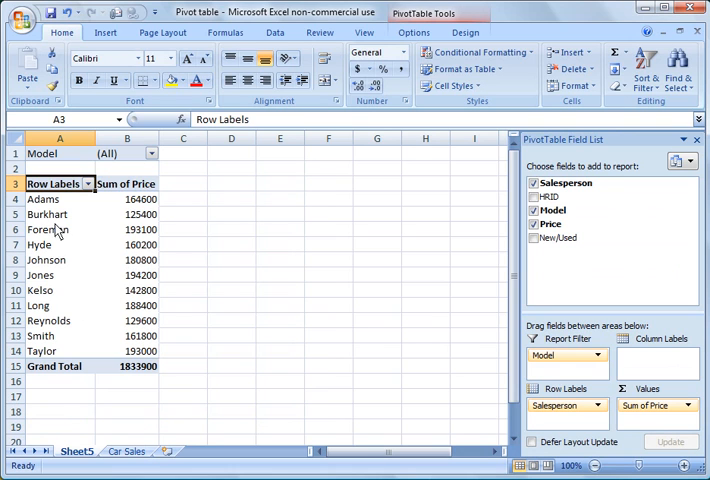
{"action": "mouse_move", "coordinate": [132, 244]}
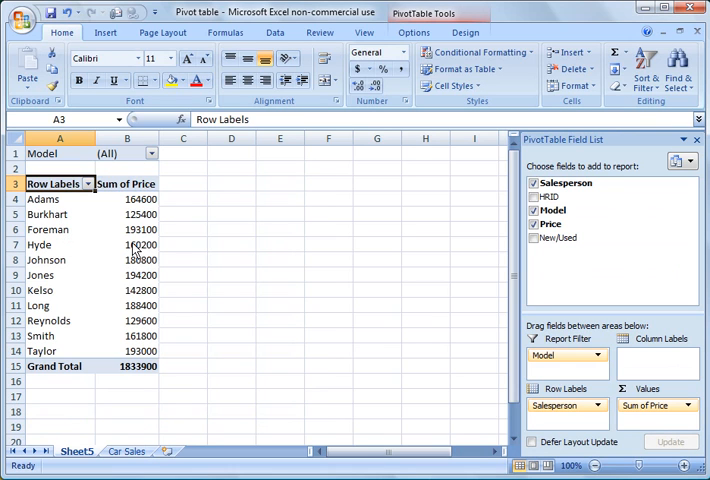
{"action": "mouse_move", "coordinate": [680, 256]}
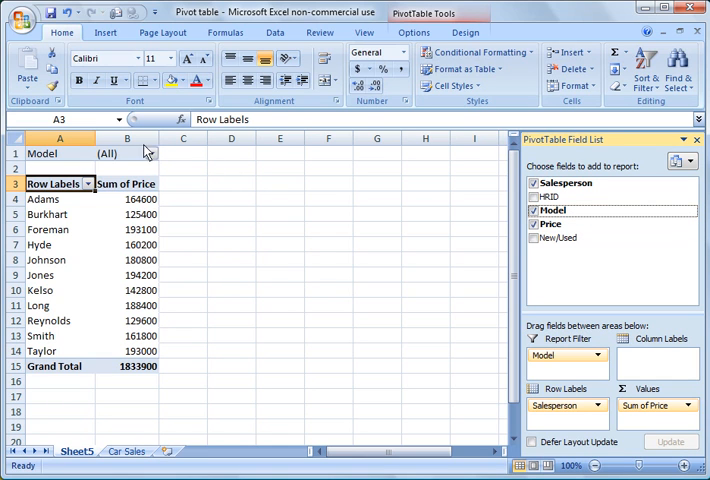
Set the Model report filter to Accord only
{"action": "left_click", "coordinate": [148, 152]}
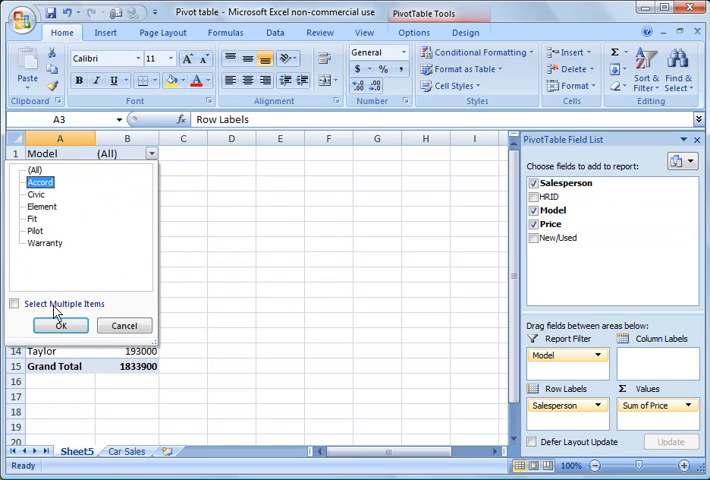
{"action": "left_click", "coordinate": [60, 324]}
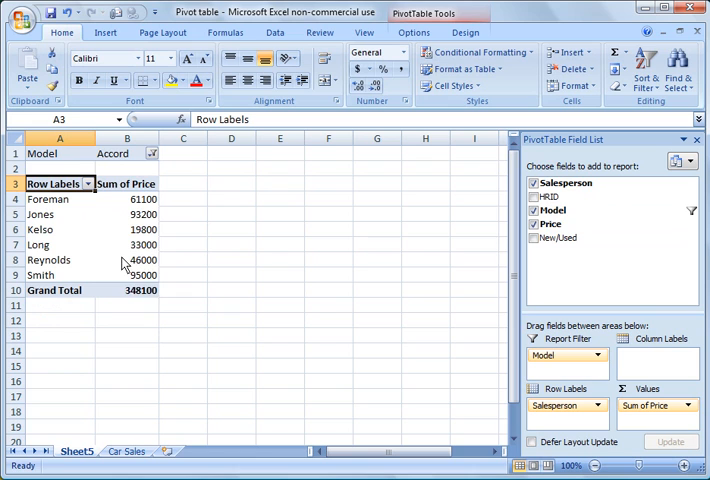
{"action": "mouse_move", "coordinate": [128, 200]}
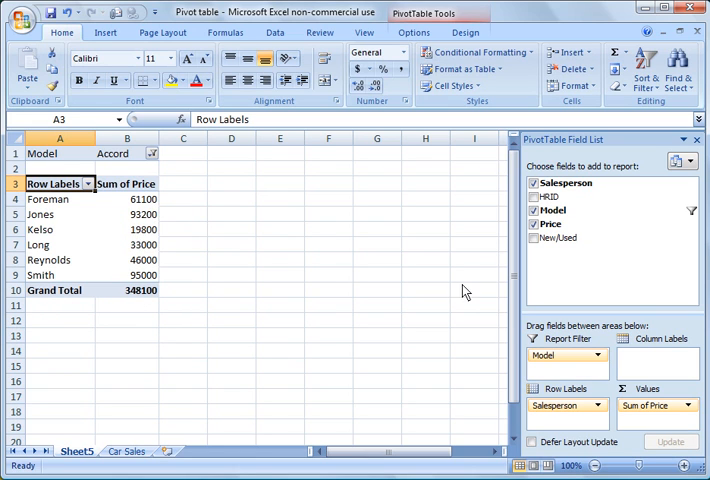
{"action": "mouse_move", "coordinate": [464, 280]}
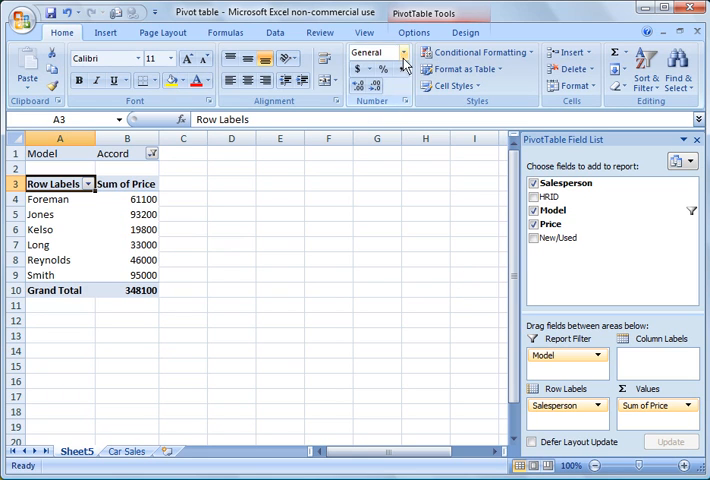
Refresh the pivot table so Foreman's Accord total shows 161100, grand total 448100
{"action": "left_click", "coordinate": [404, 32]}
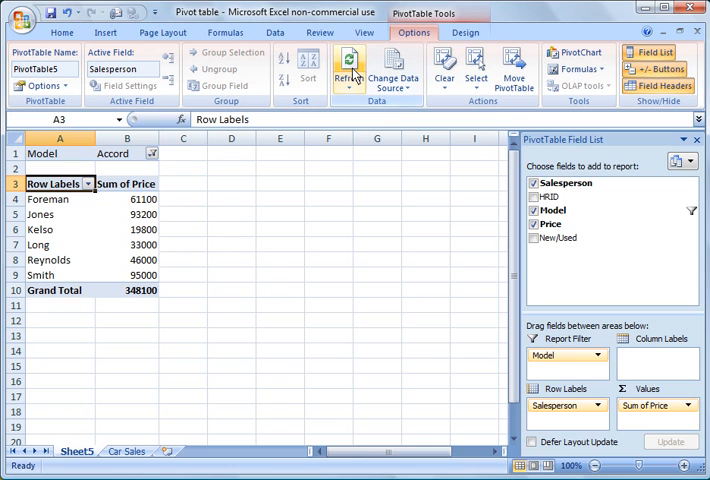
{"action": "mouse_move", "coordinate": [350, 64]}
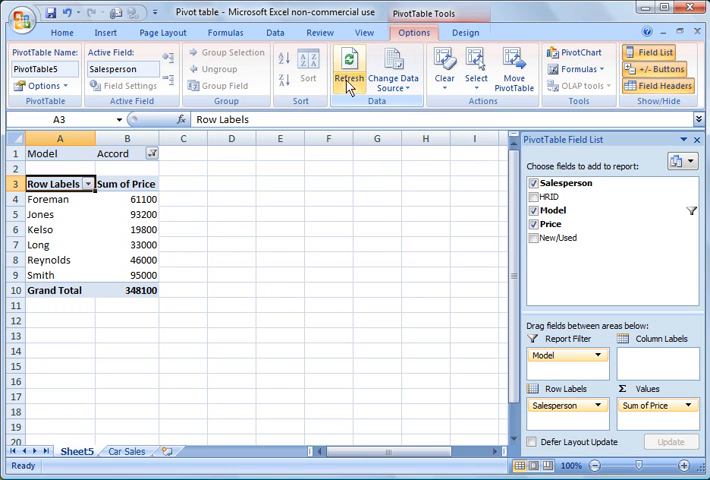
{"action": "mouse_move", "coordinate": [348, 80]}
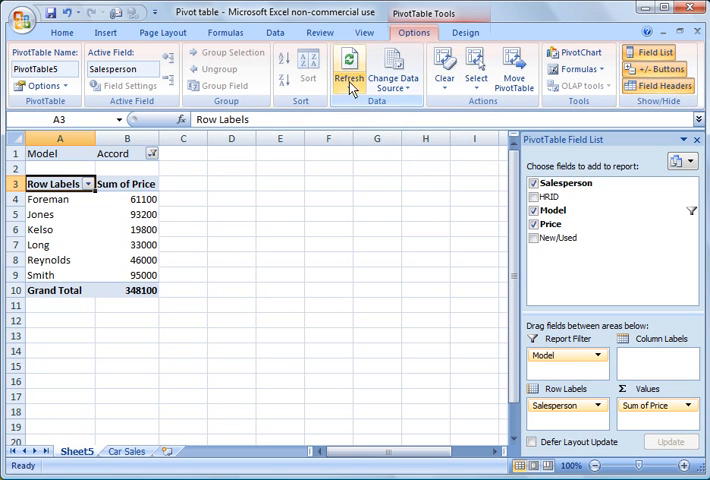
{"action": "left_click", "coordinate": [348, 64]}
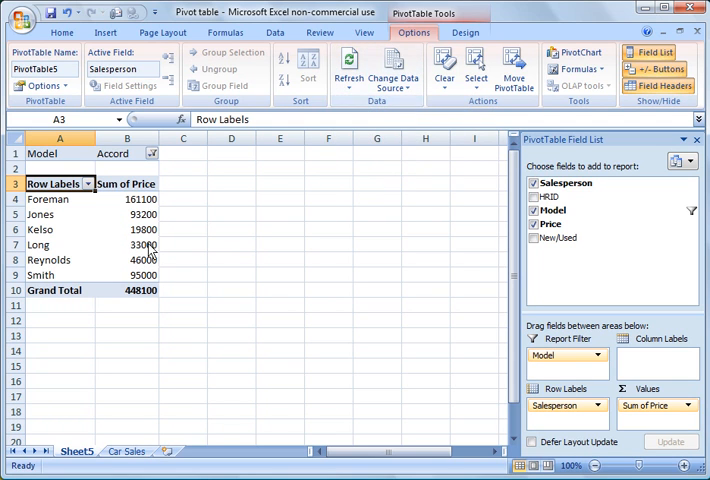
{"action": "mouse_move", "coordinate": [138, 200]}
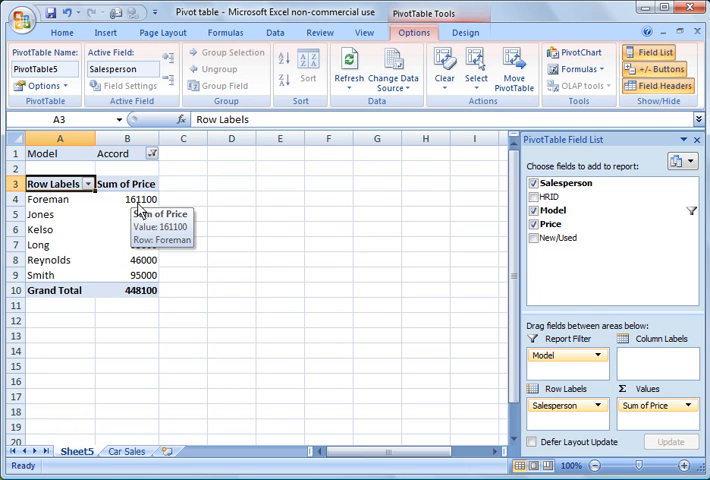